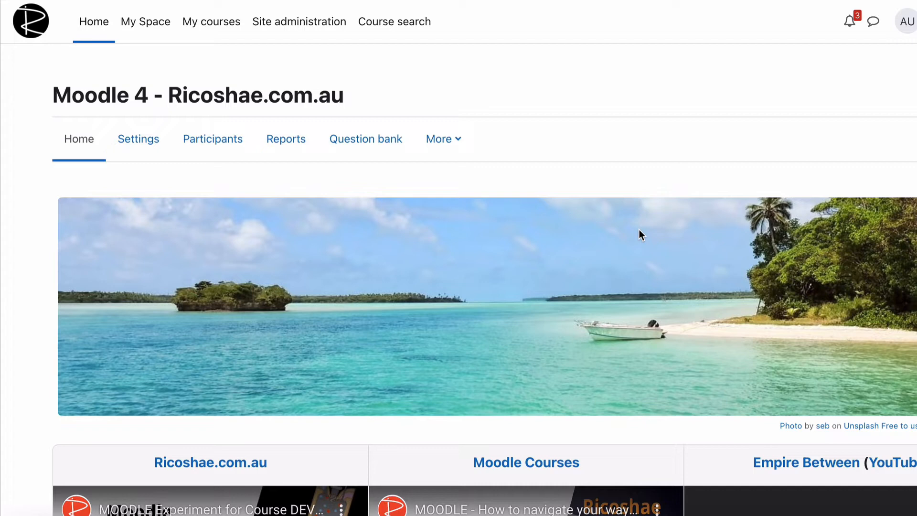
pyautogui.moveTo(507, 66)
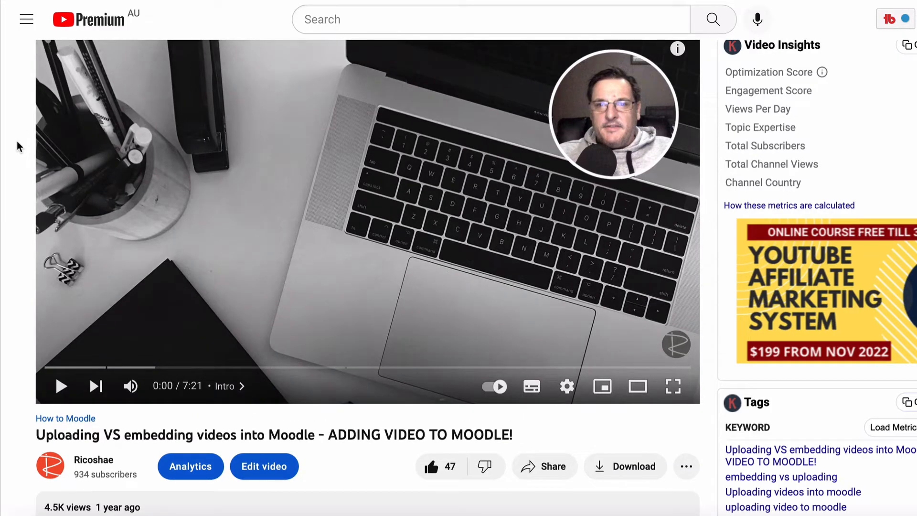
# Step: Scroll the YouTube watch page slightly while the video plays on to 3:25
pyautogui.scroll(-3)
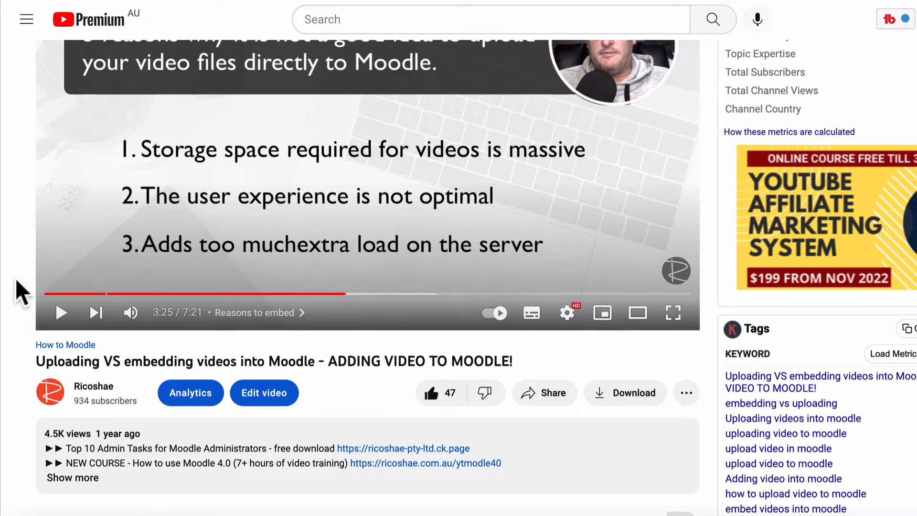
pyautogui.scroll(-3)
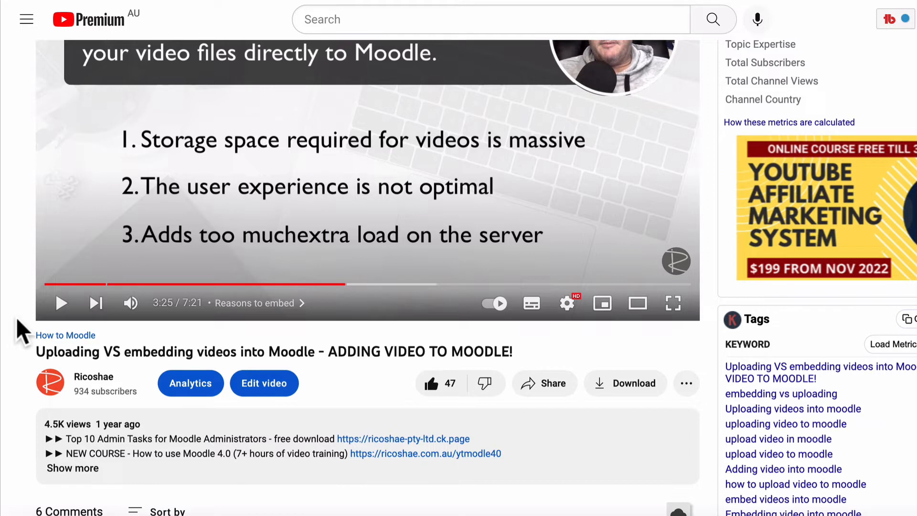
pyautogui.moveTo(110, 339)
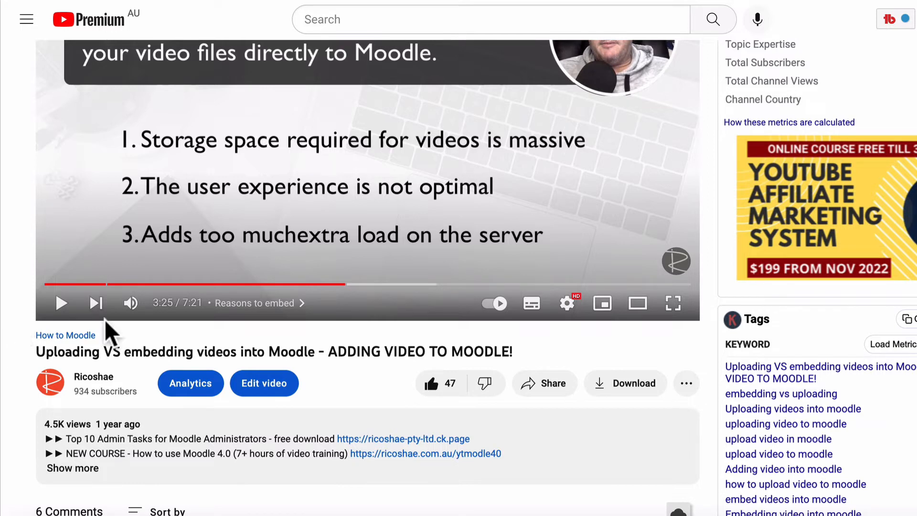
# Step: Get the embed code via Share with 'Start at 3:25' ticked, giving start=205 in the iframe link
pyautogui.click(544, 383)
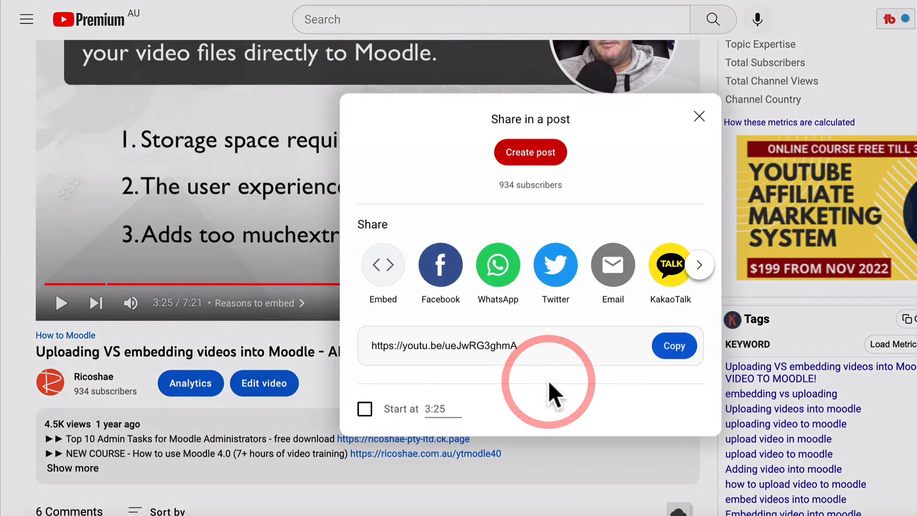
pyautogui.click(382, 264)
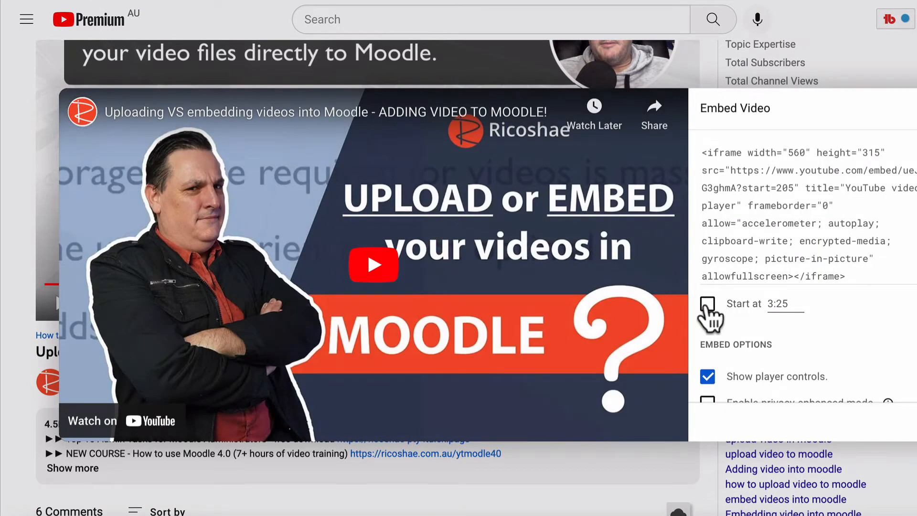
pyautogui.click(707, 303)
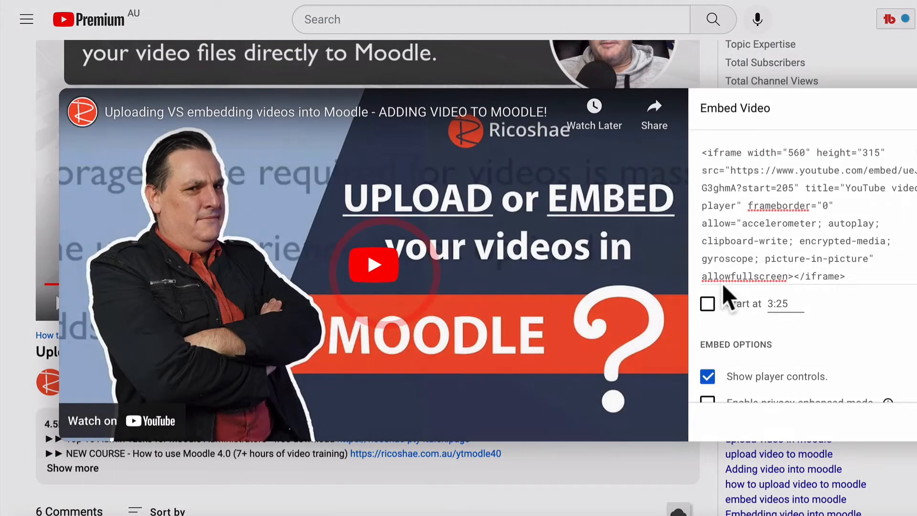
pyautogui.click(707, 304)
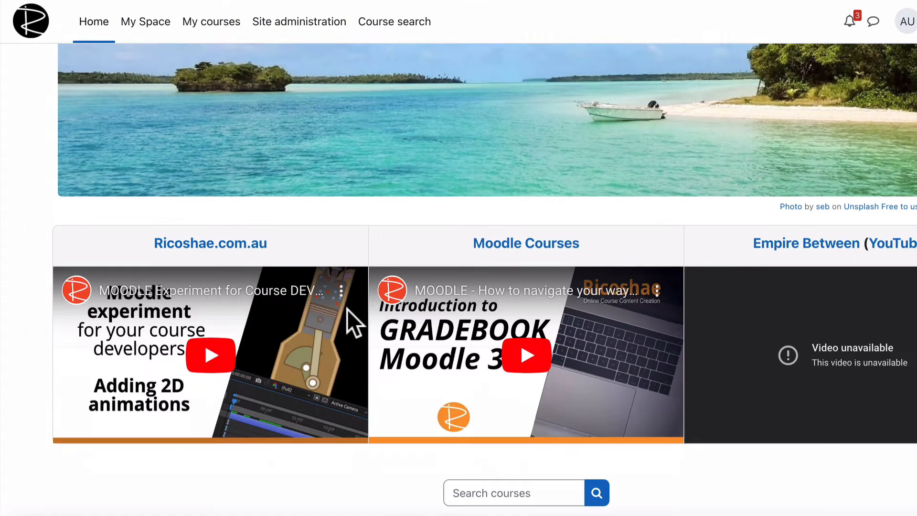
# Step: Navigate into the Moodle course and begin editing the Page activity holding the video
pyautogui.scroll(-3)
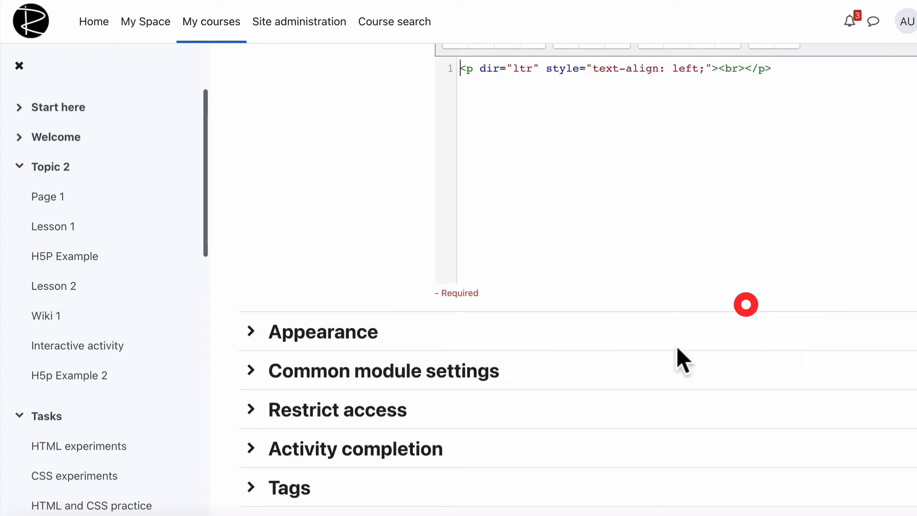
pyautogui.click(557, 69)
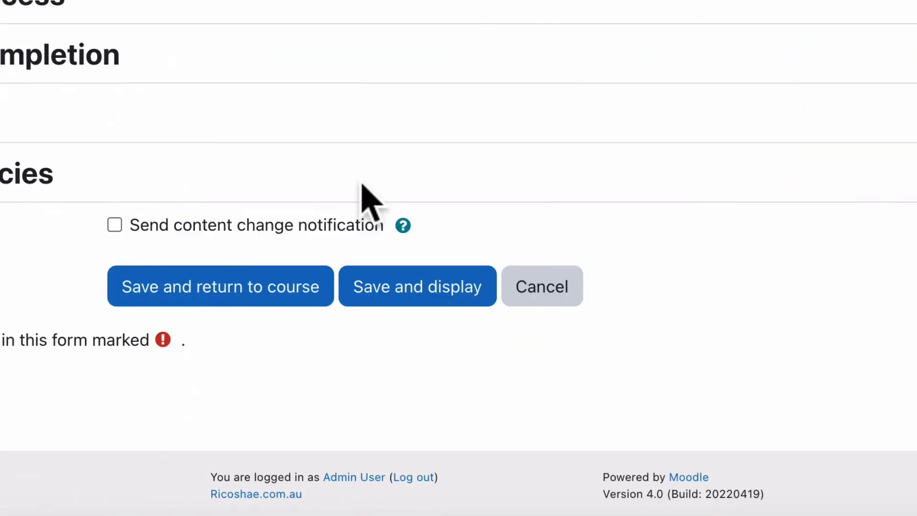
pyautogui.click(220, 286)
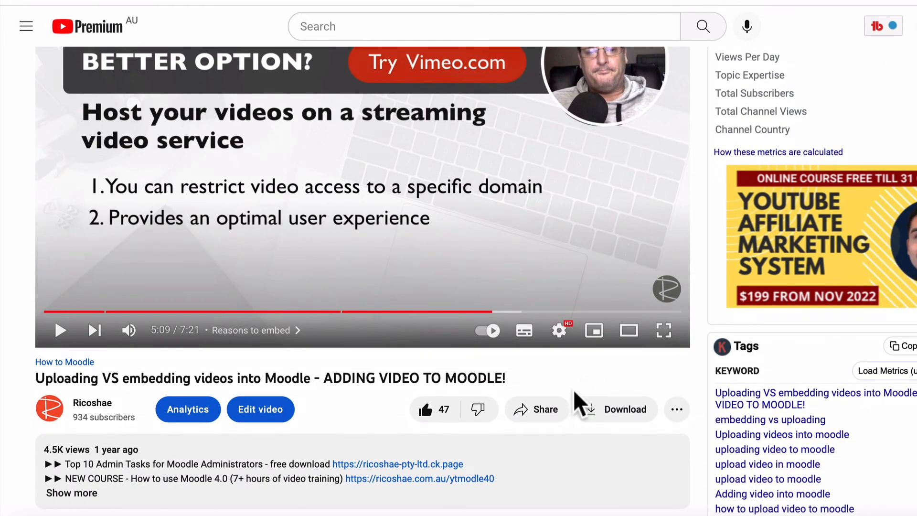
# Step: At 5:09 tick 'Start at', show the embed code with start=309 and select the whole iframe
pyautogui.click(536, 409)
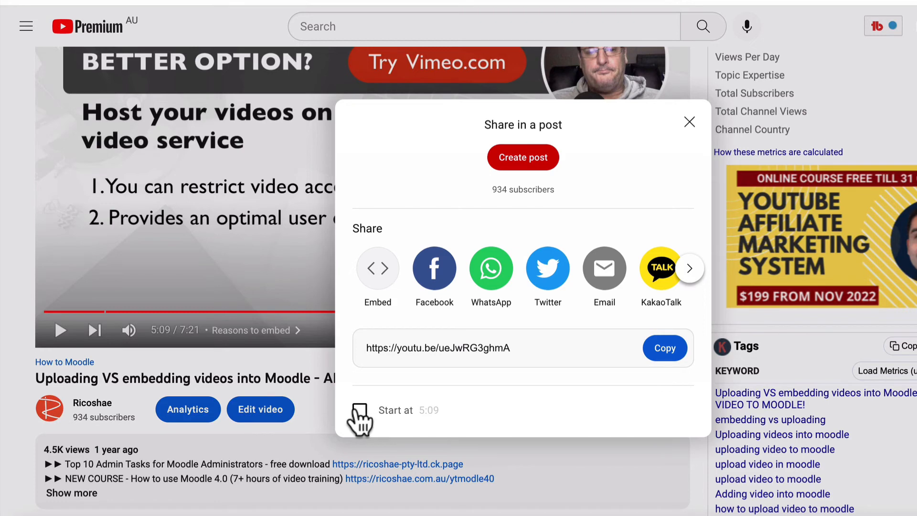
pyautogui.click(360, 410)
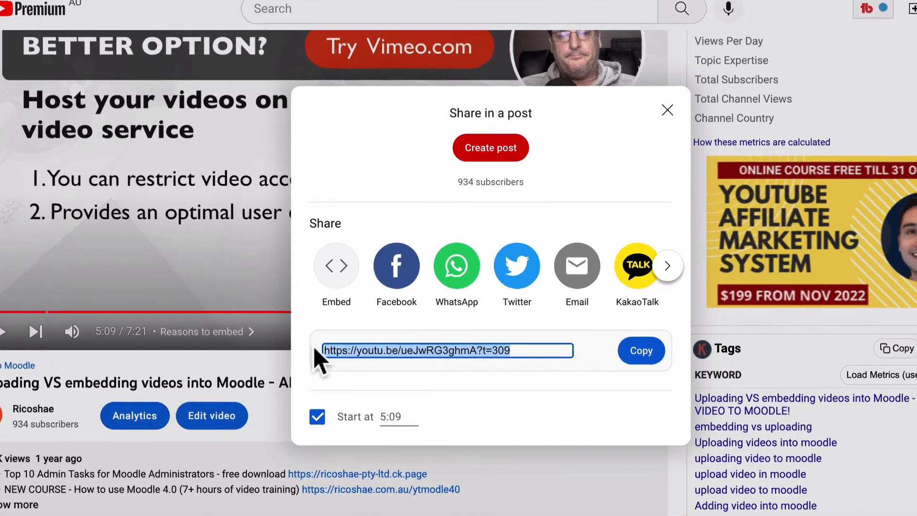
pyautogui.click(336, 267)
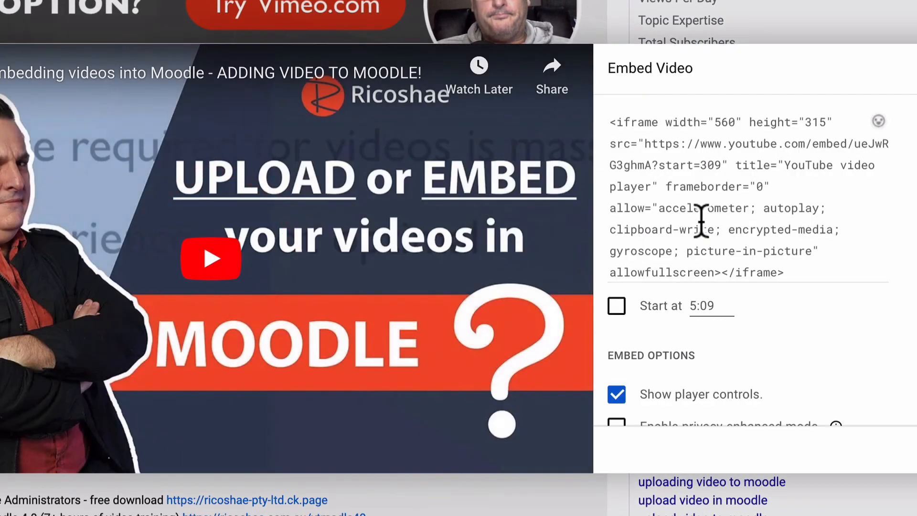
pyautogui.click(616, 306)
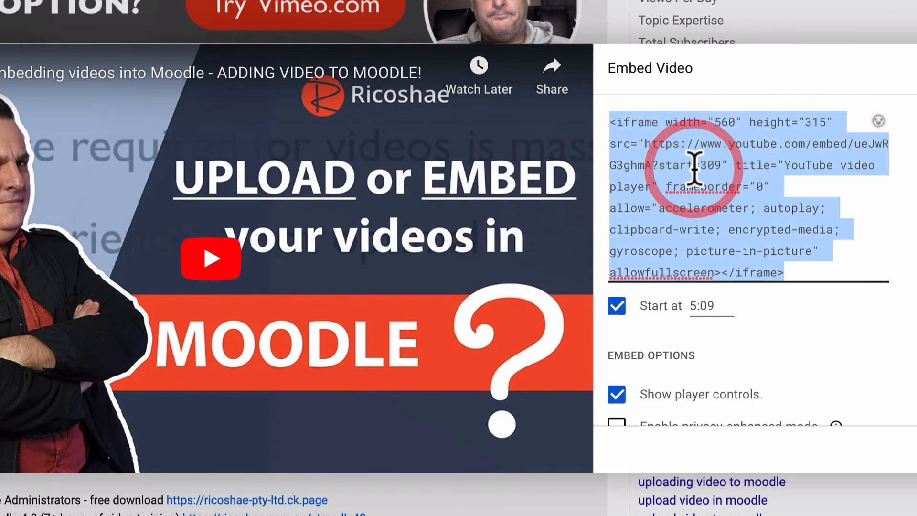
pyautogui.moveTo(848, 124)
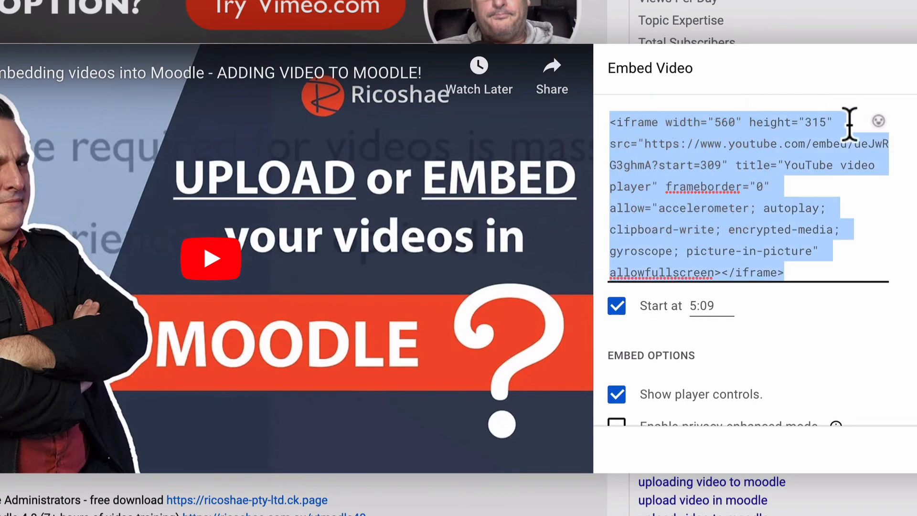